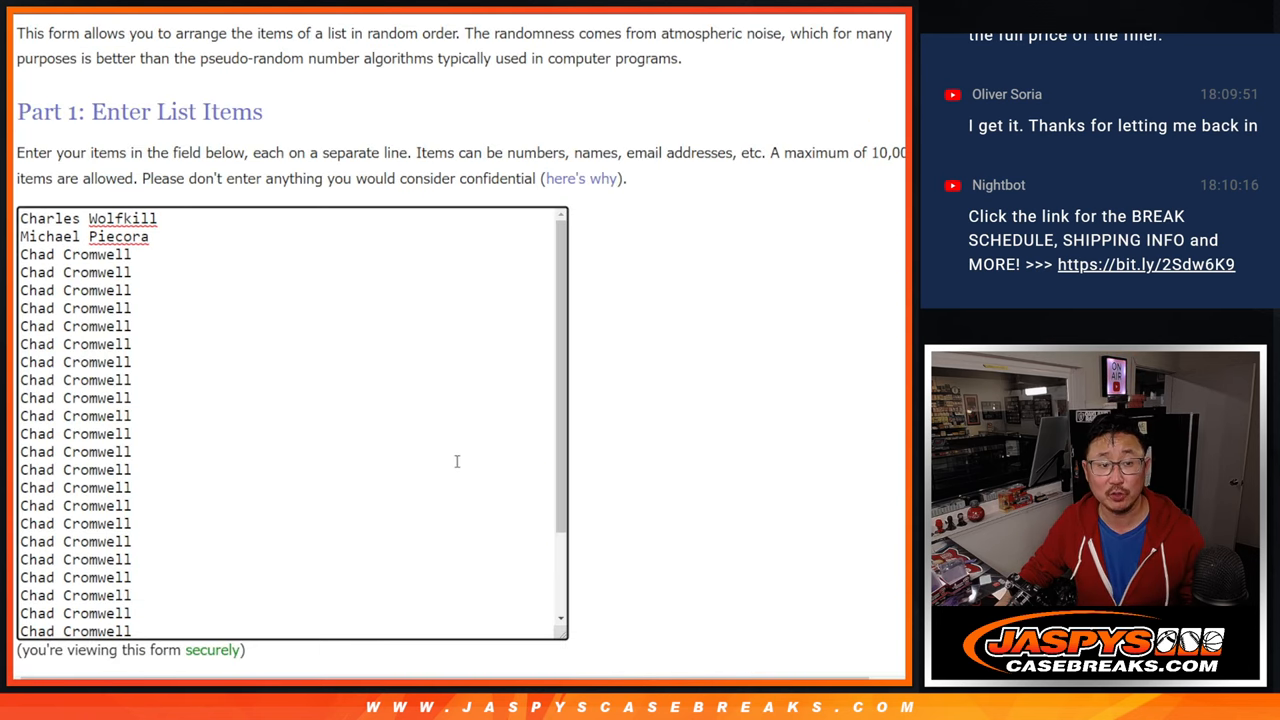
- Randomize the 30 participant names in the List Randomizer and reshuffle them twice more
scroll(down, 3)
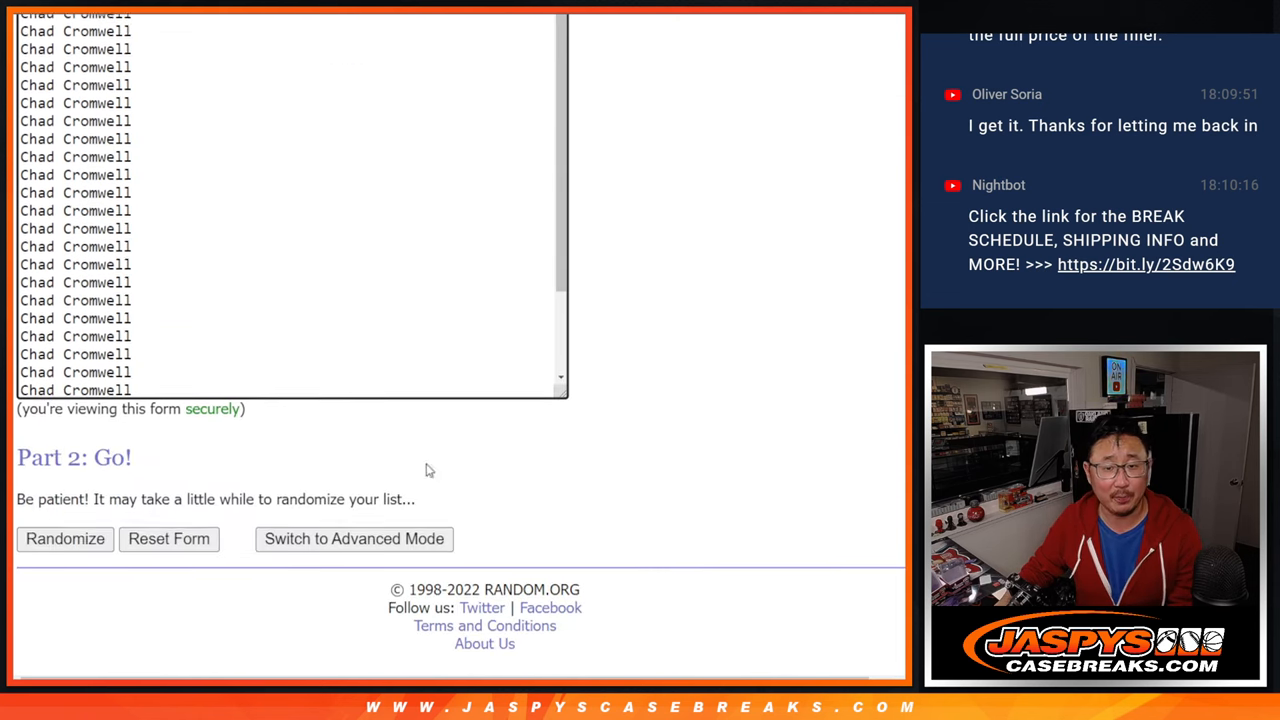
click(64, 540)
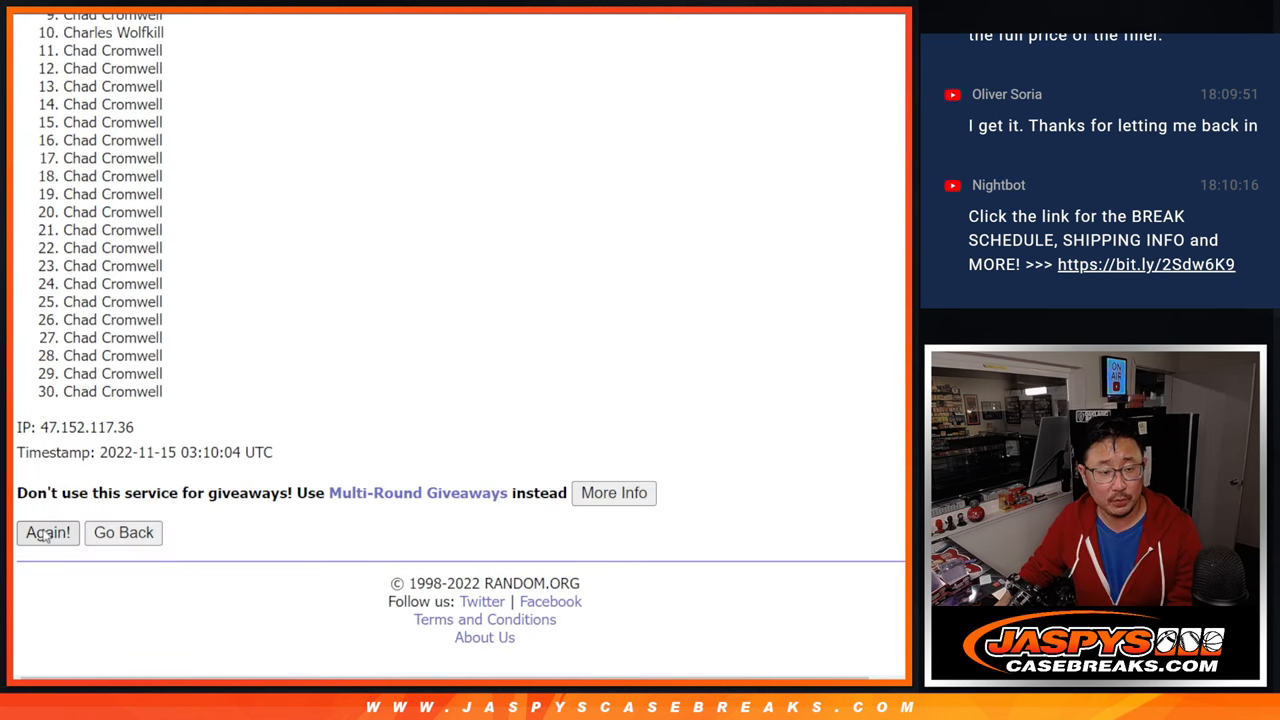
click(48, 532)
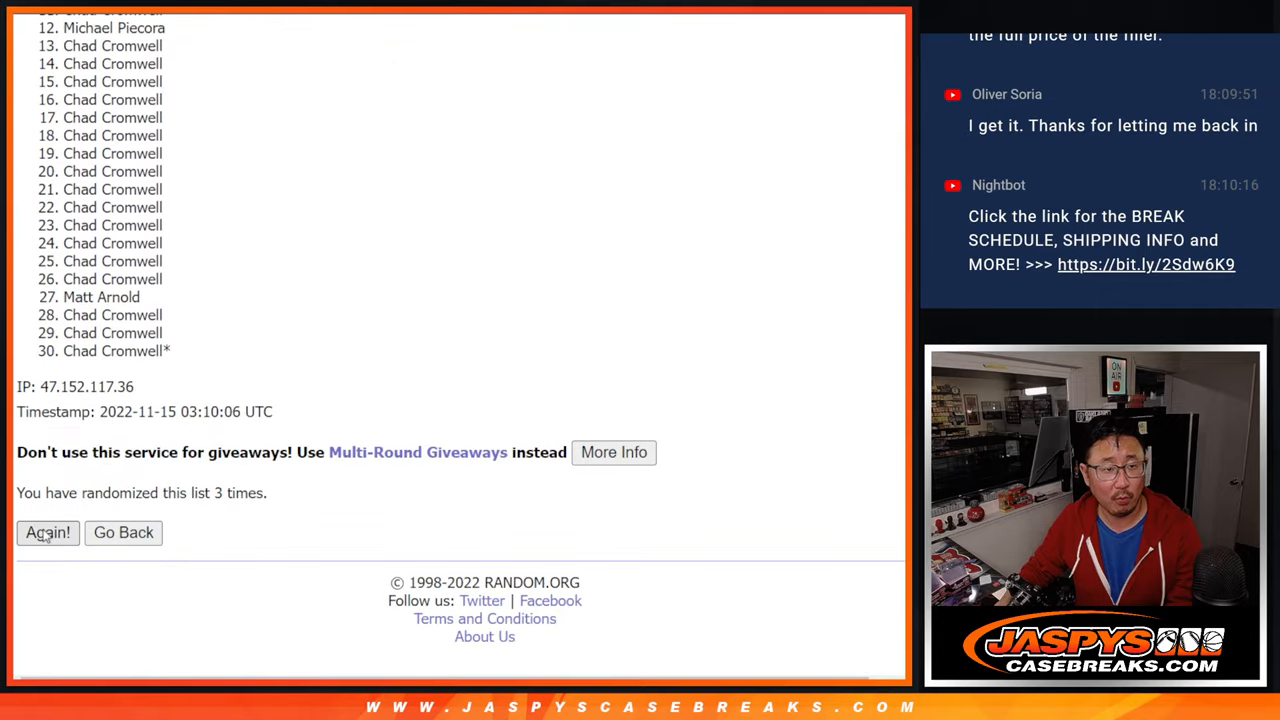
click(48, 532)
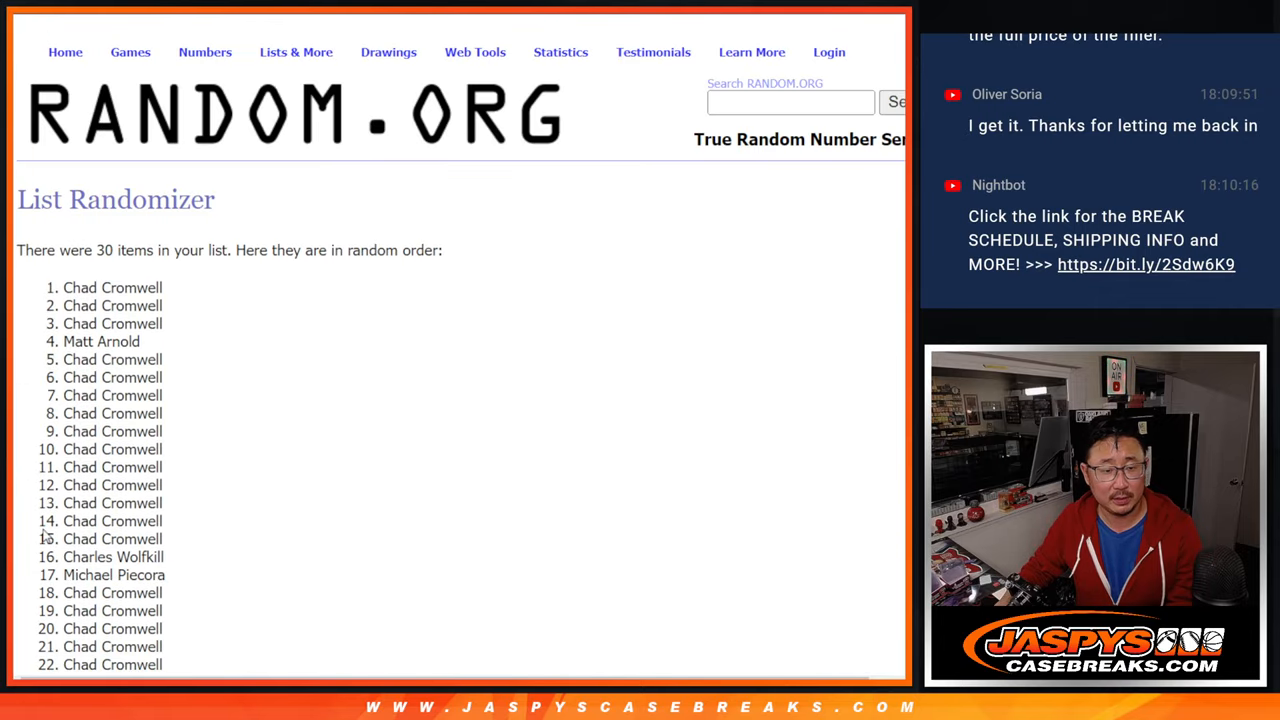
- Discard the names pasted into the sheet title and return to the RANDOM.ORG team-list form
scroll(down, 3)
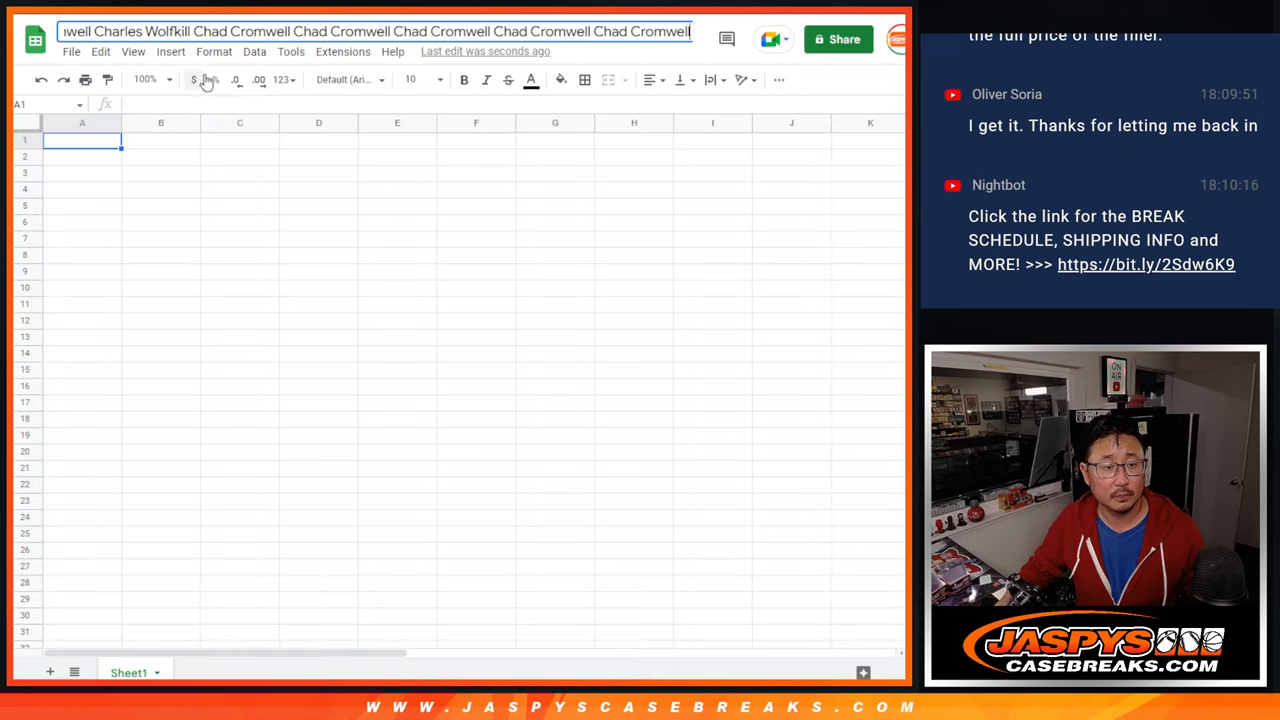
key(enter)
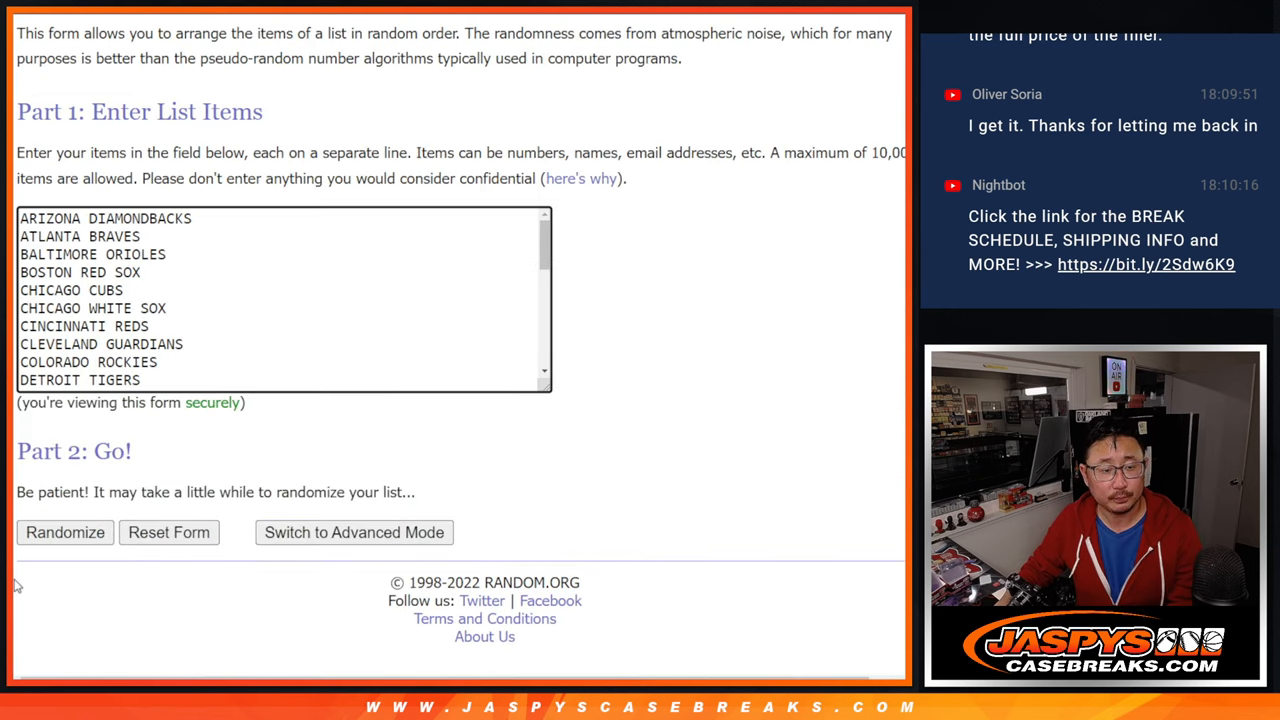
- Randomize the 30 MLB teams and reshuffle them three more times
click(64, 532)
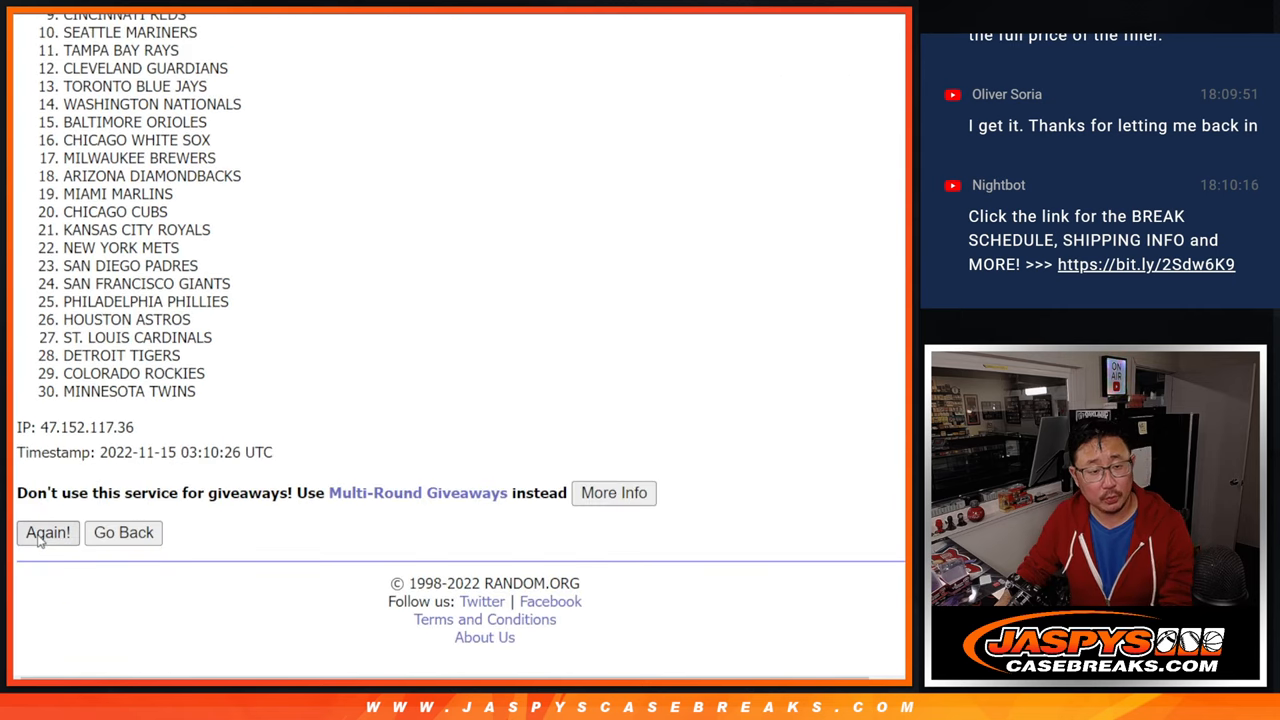
click(48, 532)
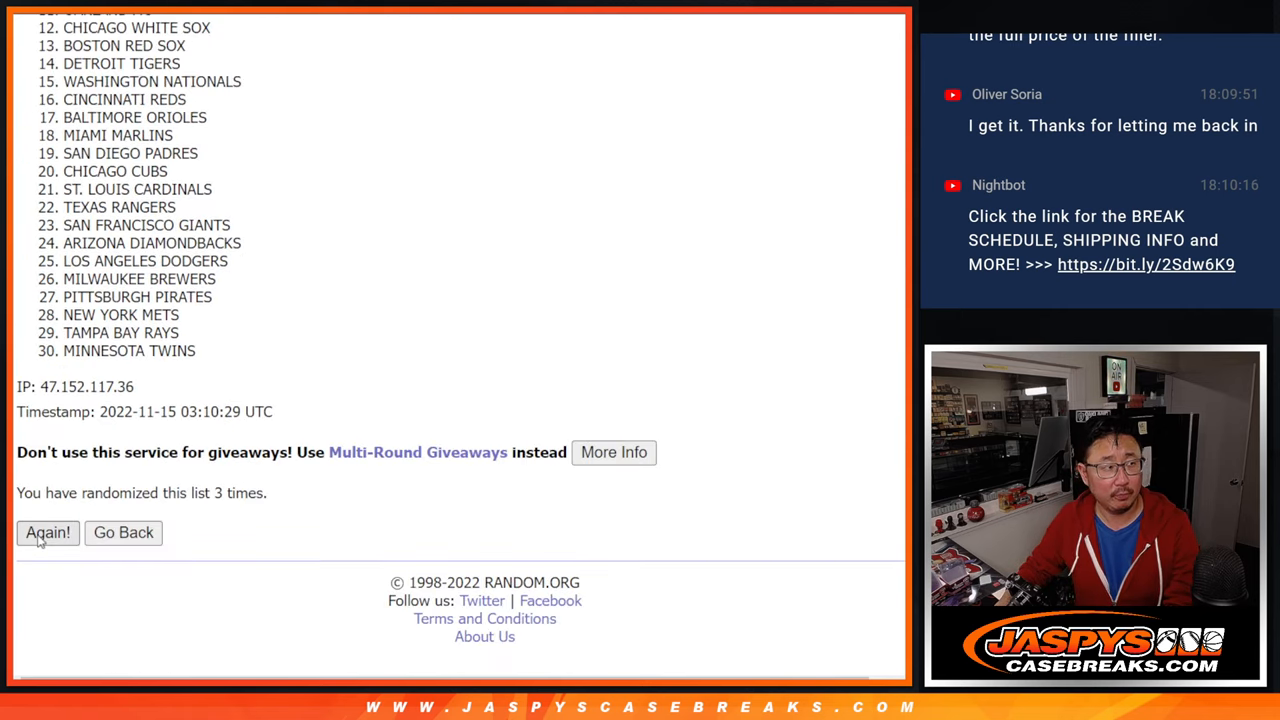
click(48, 532)
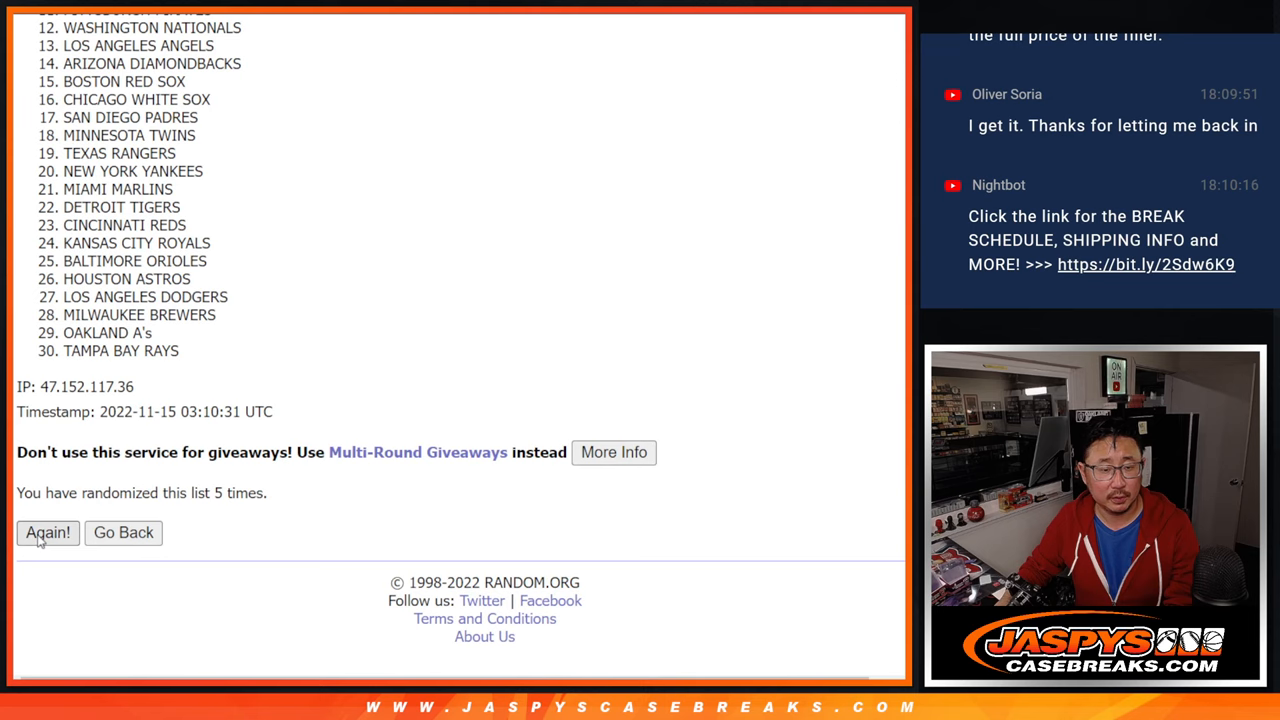
click(48, 532)
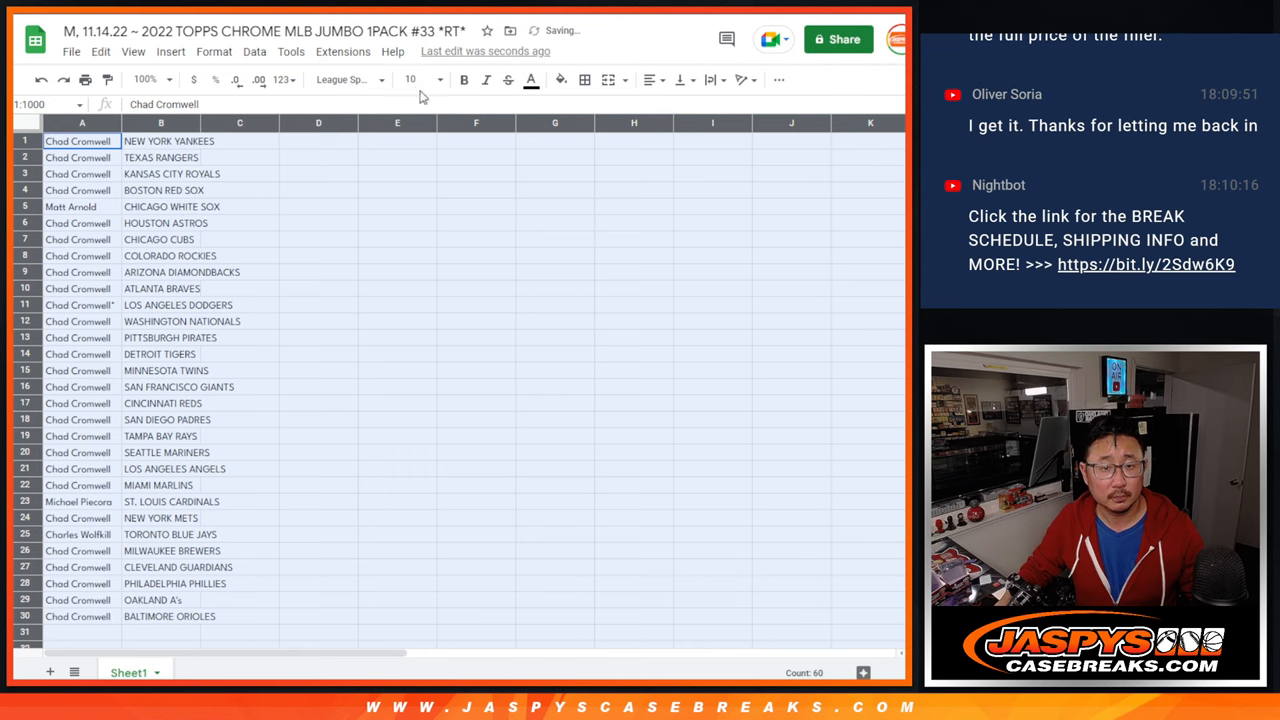
- Raise the pairings' font size to 12, sort by team A→Z, and apply all cell borders
click(410, 80)
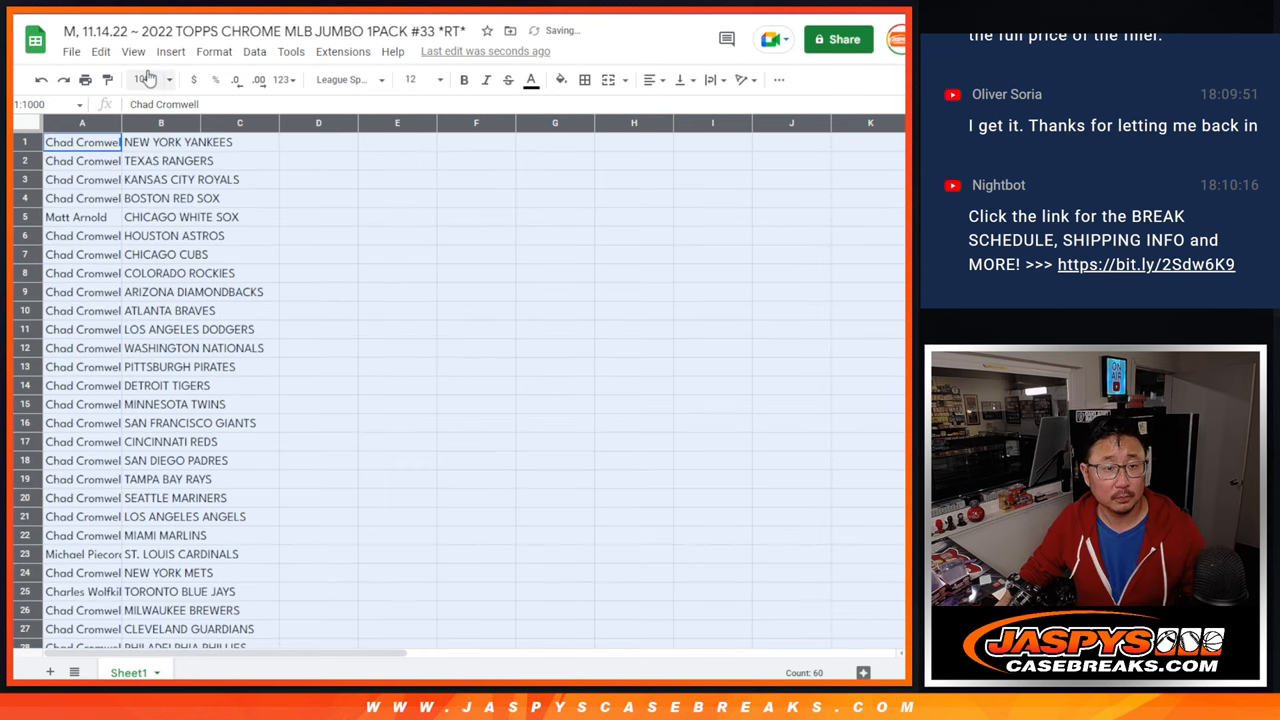
click(144, 80)
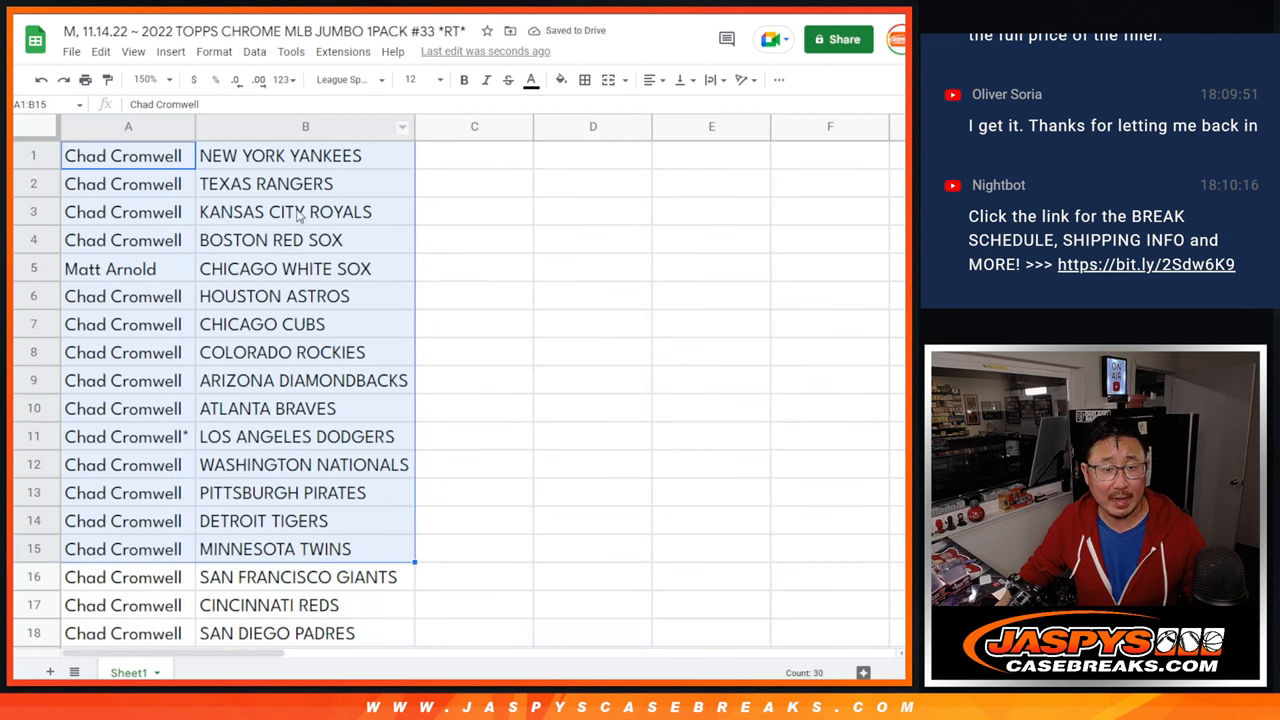
scroll(down, 3)
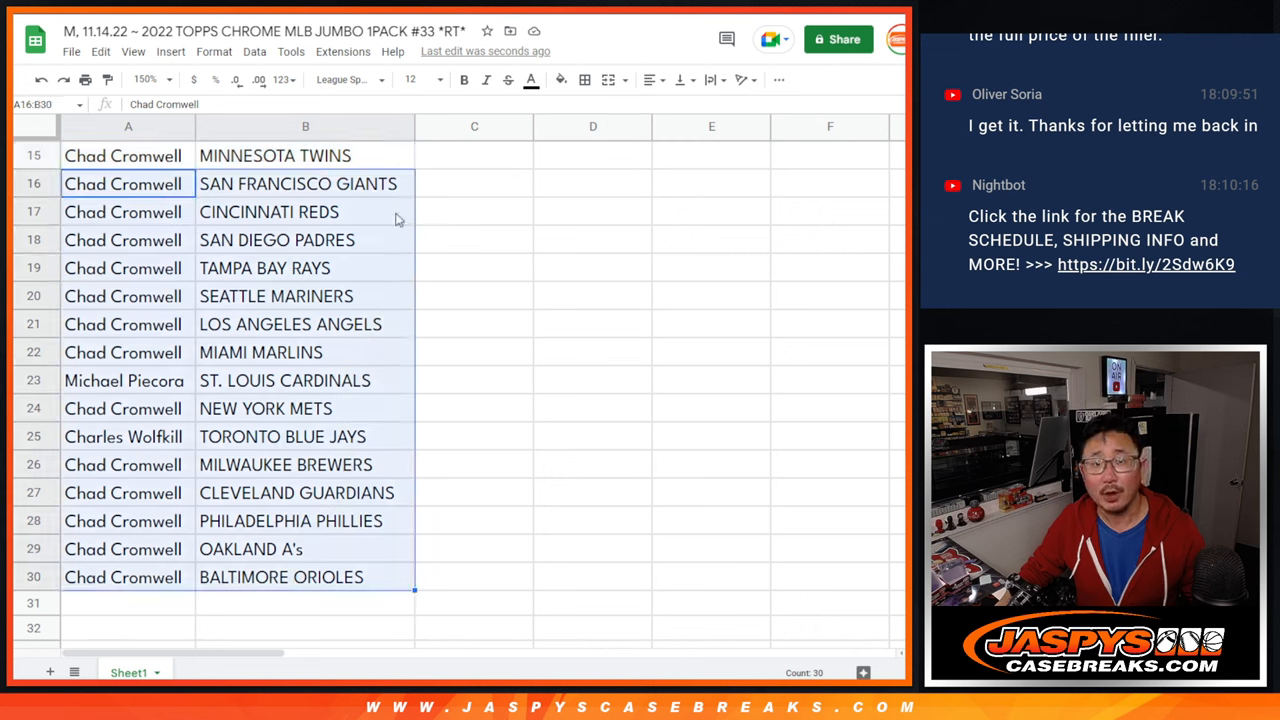
click(144, 80)
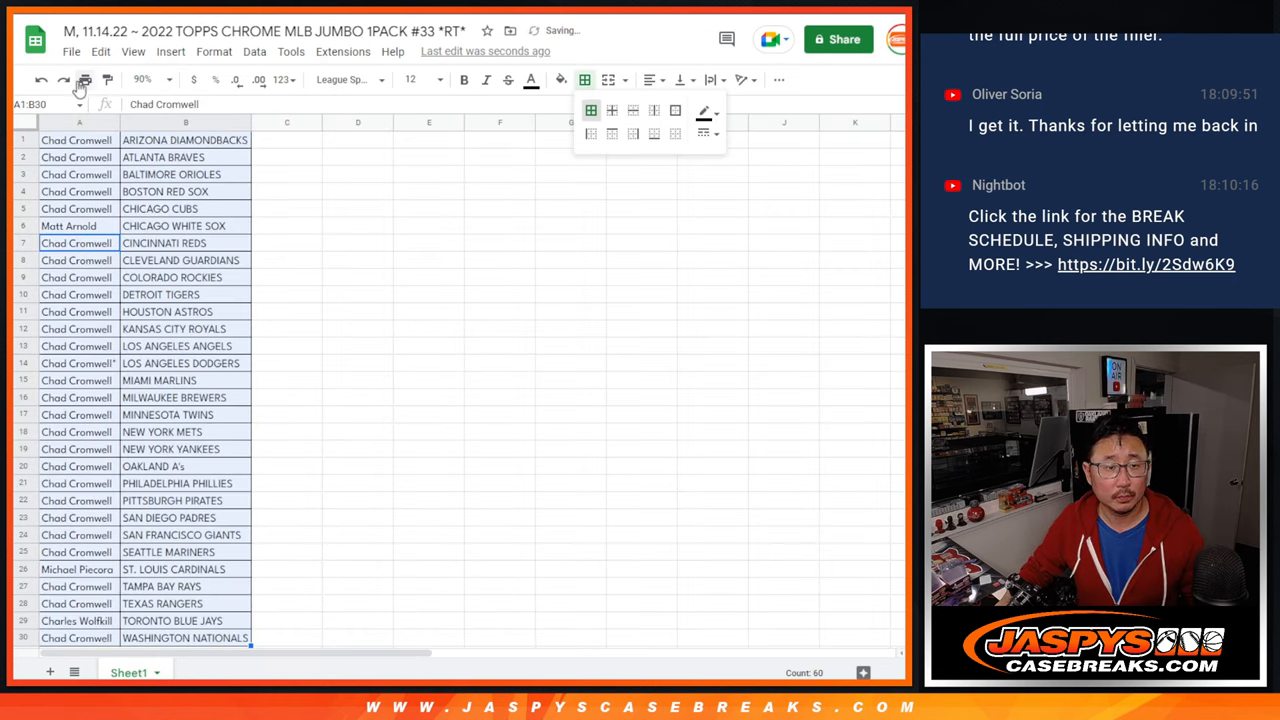
- Send the names-and-teams sheet through Print settings to the printer
click(84, 80)
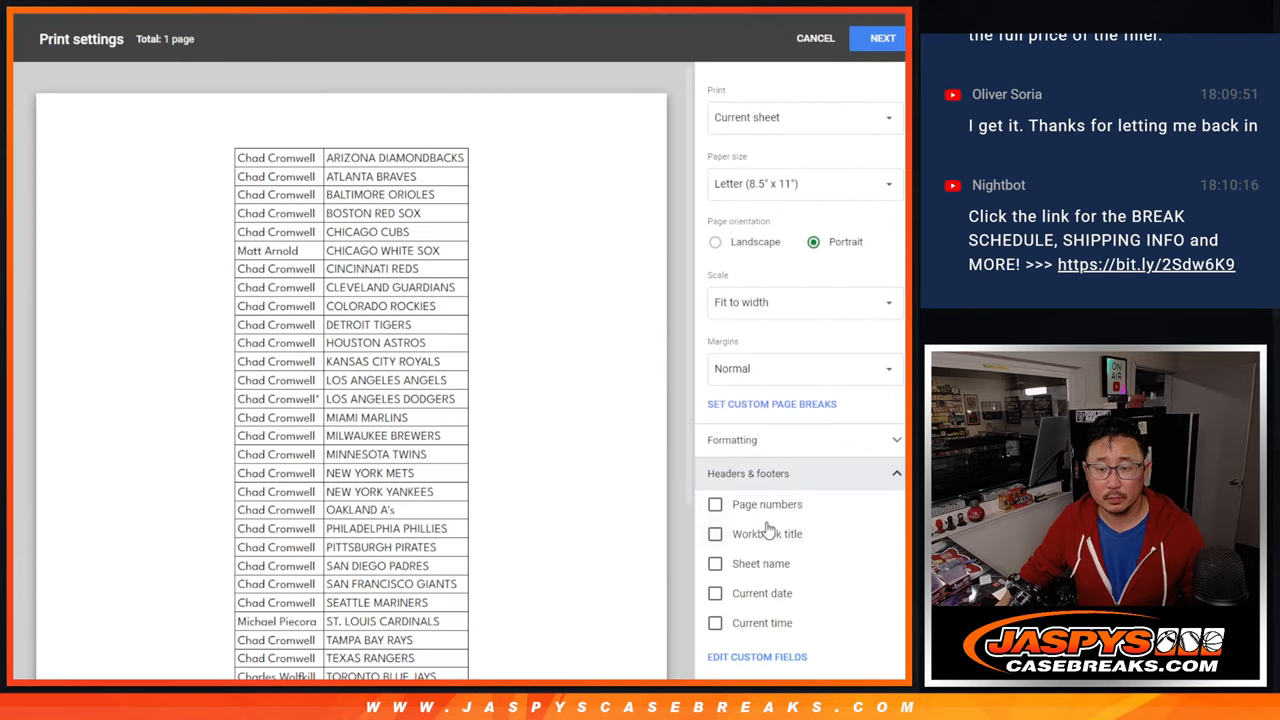
click(882, 36)
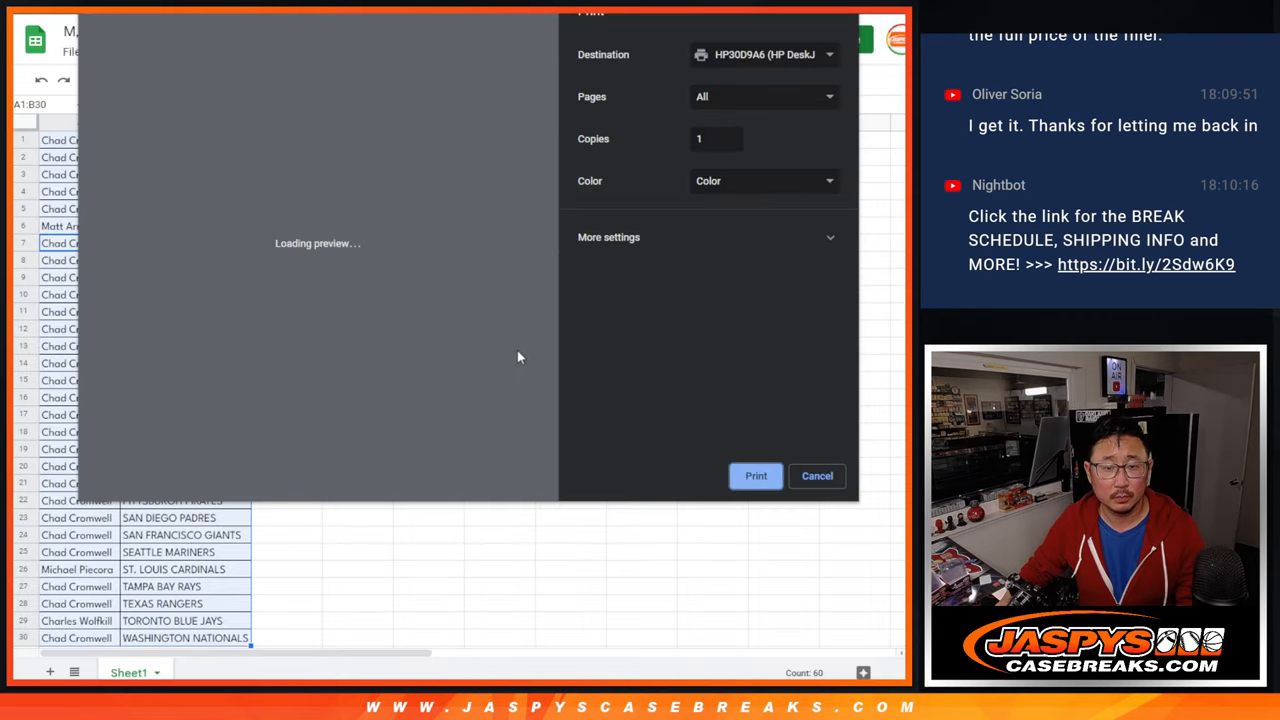
click(816, 476)
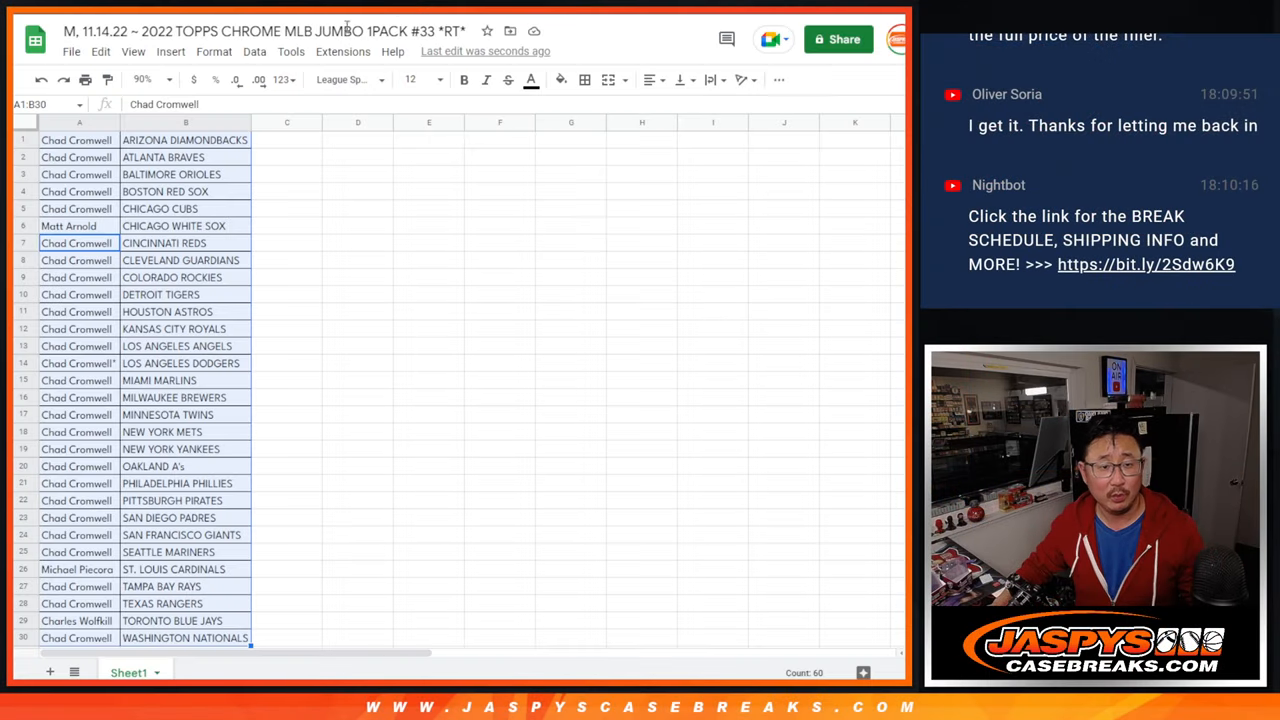
- Move from the finished sheet to the RANDOM.ORG Dice Roller page with two dice
scroll(down, 3)
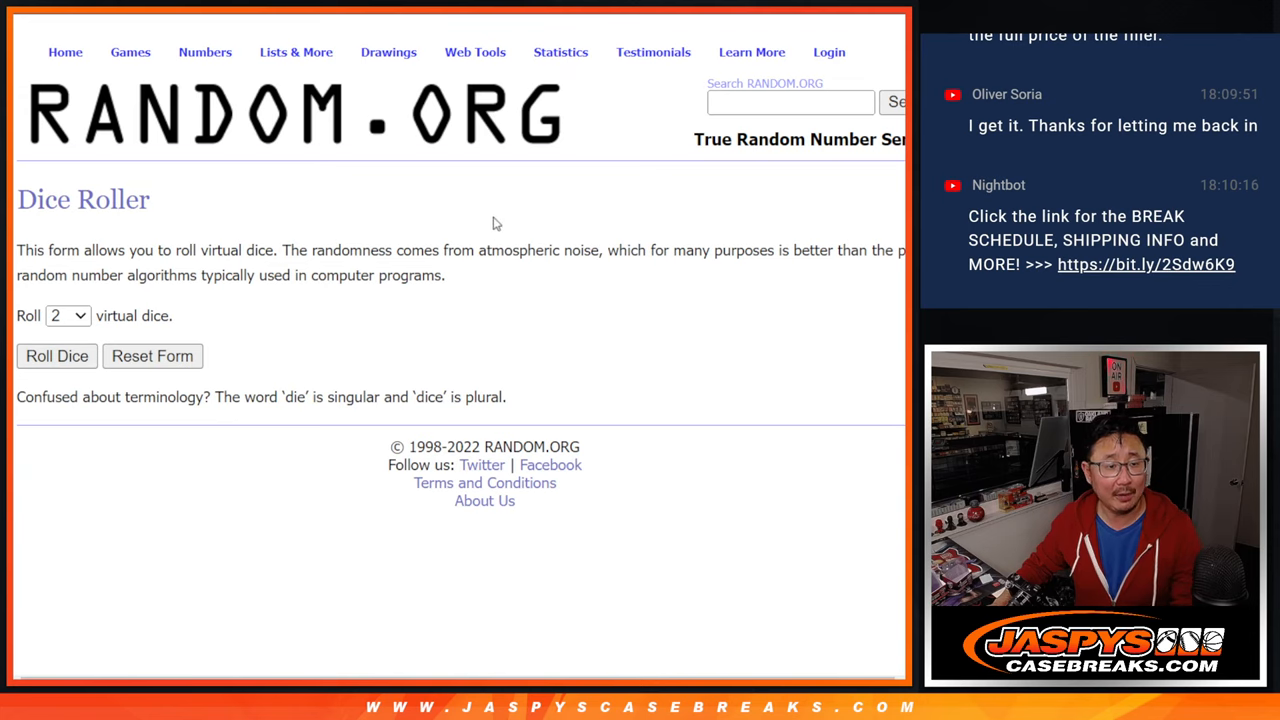
- Load the 30 giveaway names into the List Randomizer and reshuffle them repeatedly
click(56, 356)
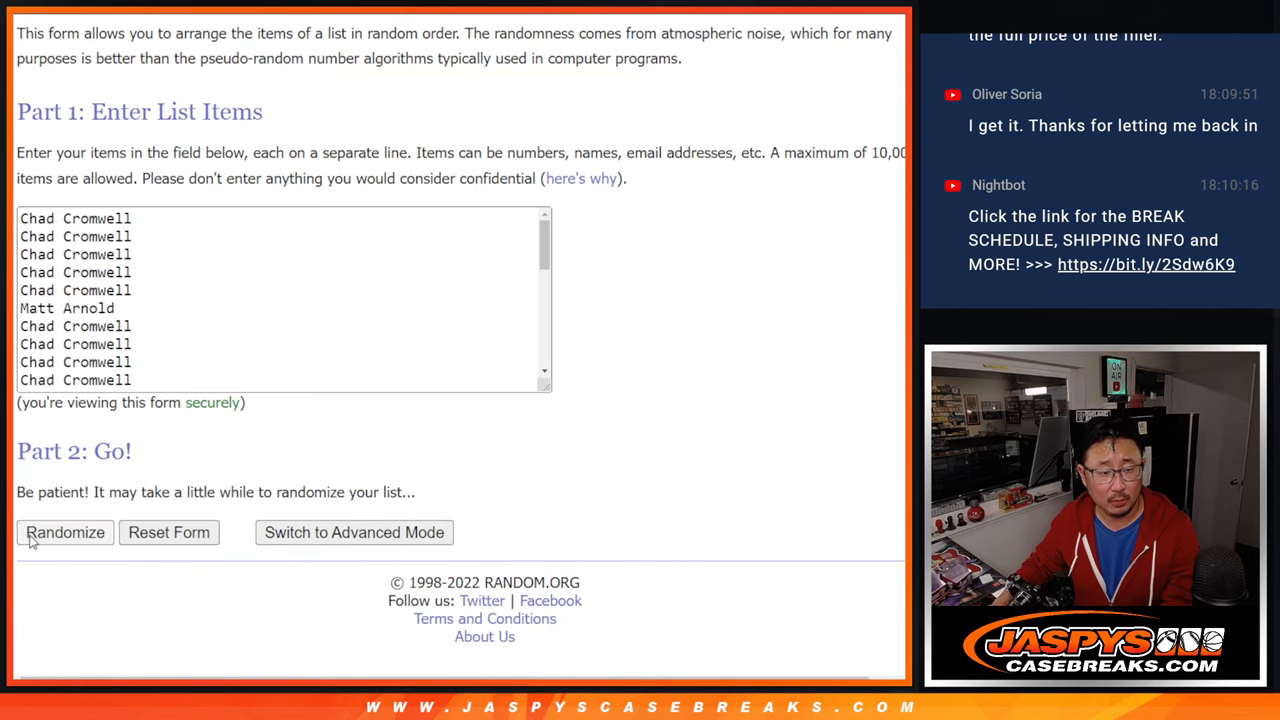
click(64, 532)
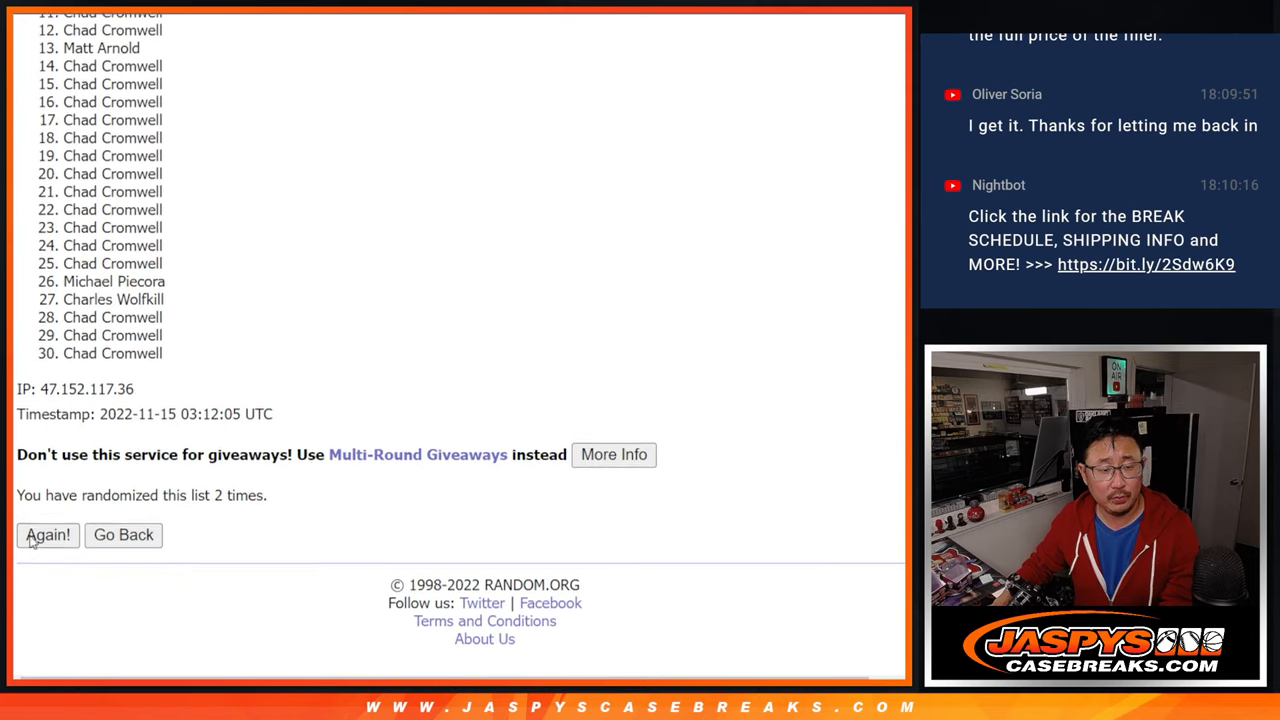
click(48, 534)
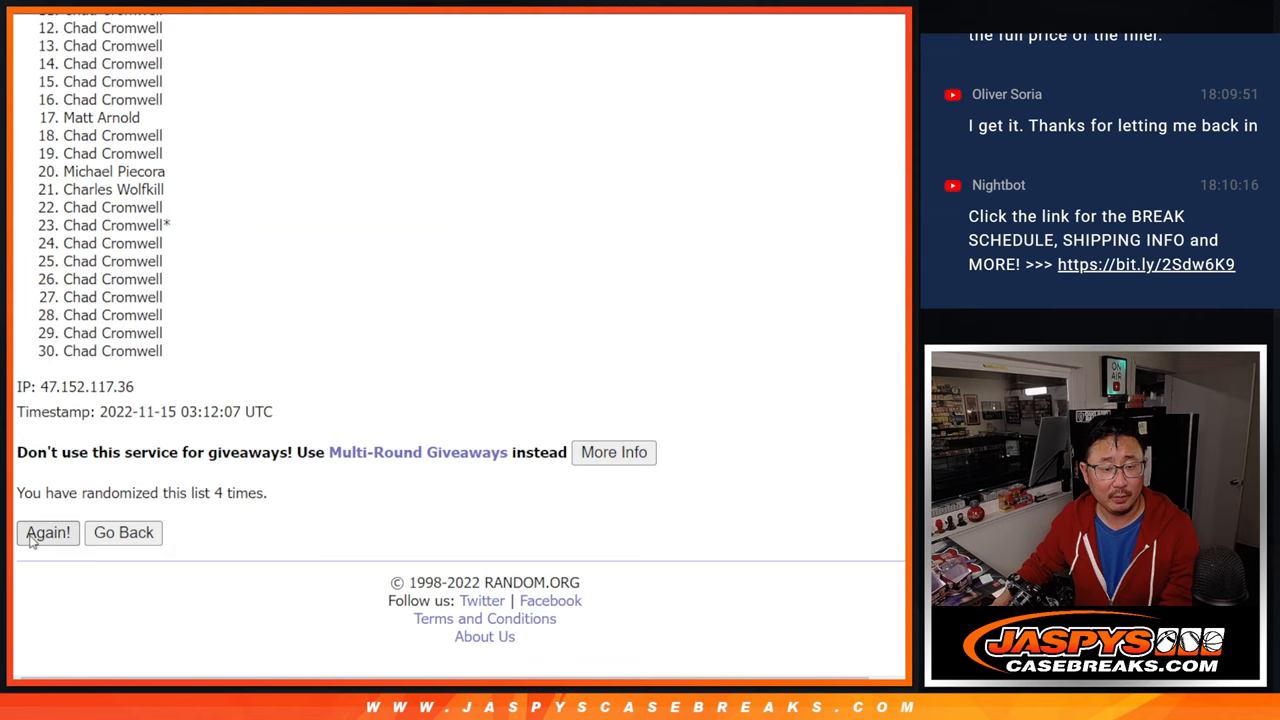
click(48, 532)
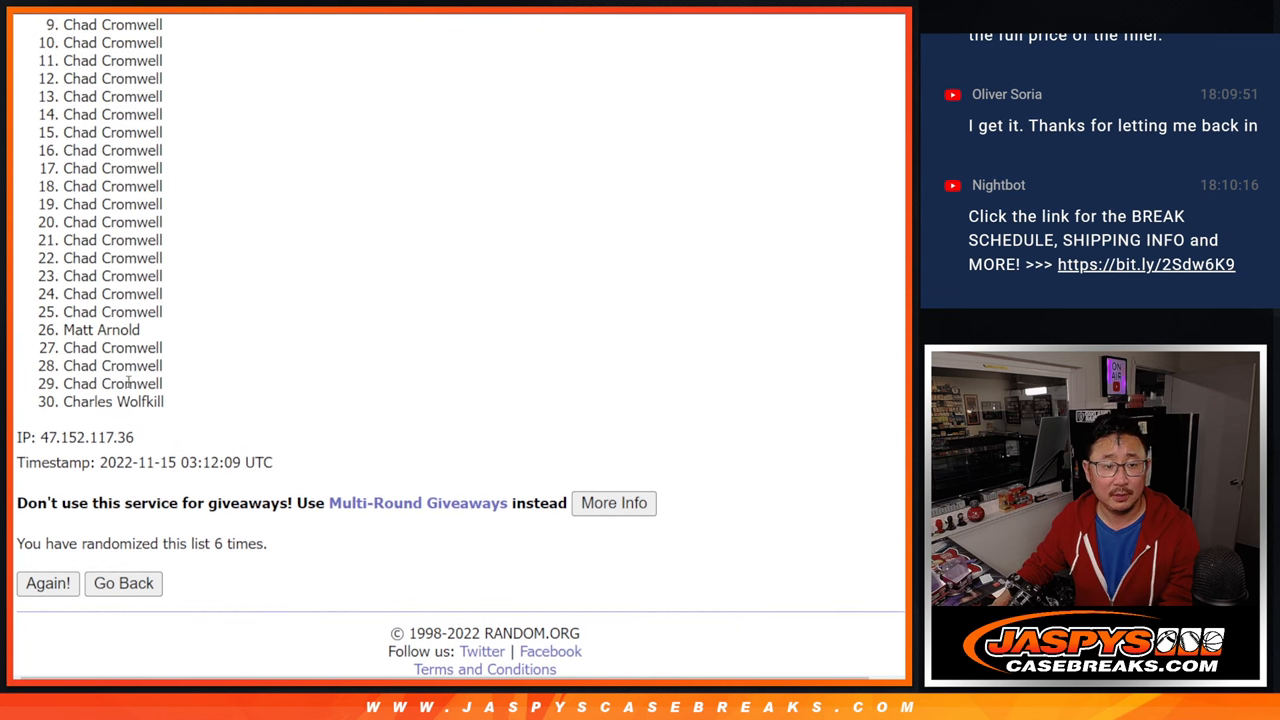
mouse_move(310, 320)
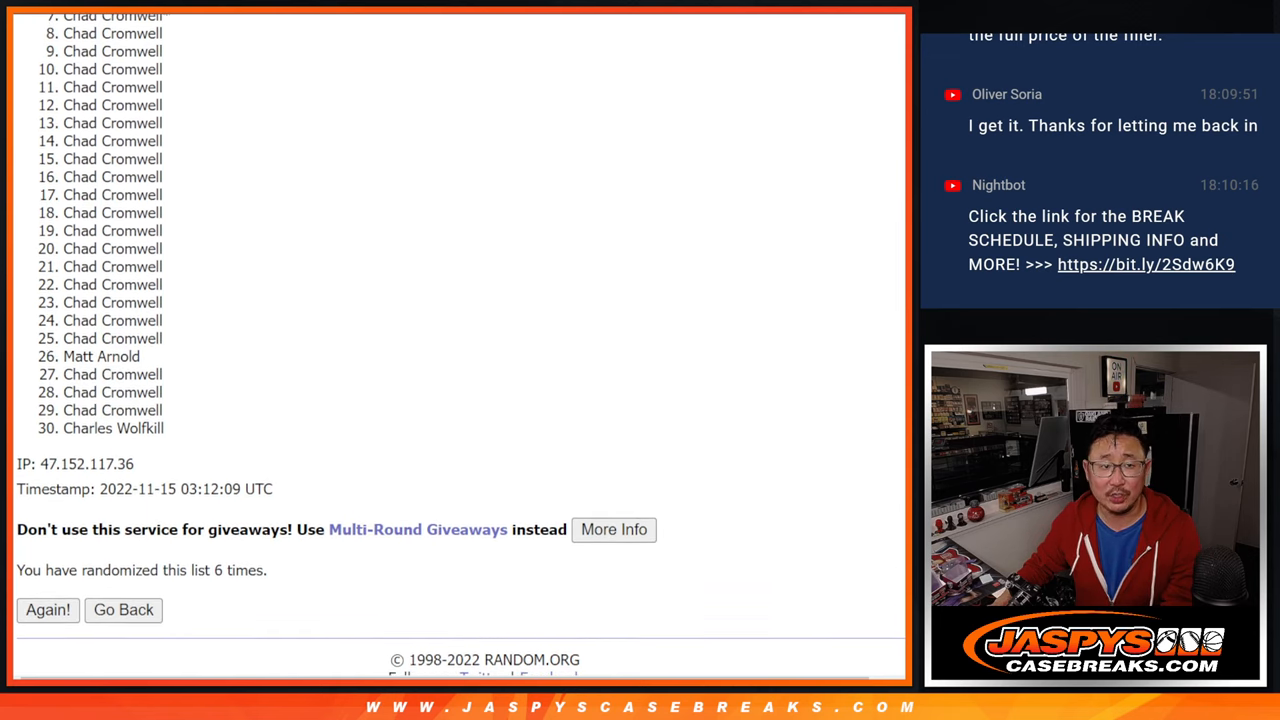
- Select the top eight names of the final randomized order for copying
scroll(down, 3)
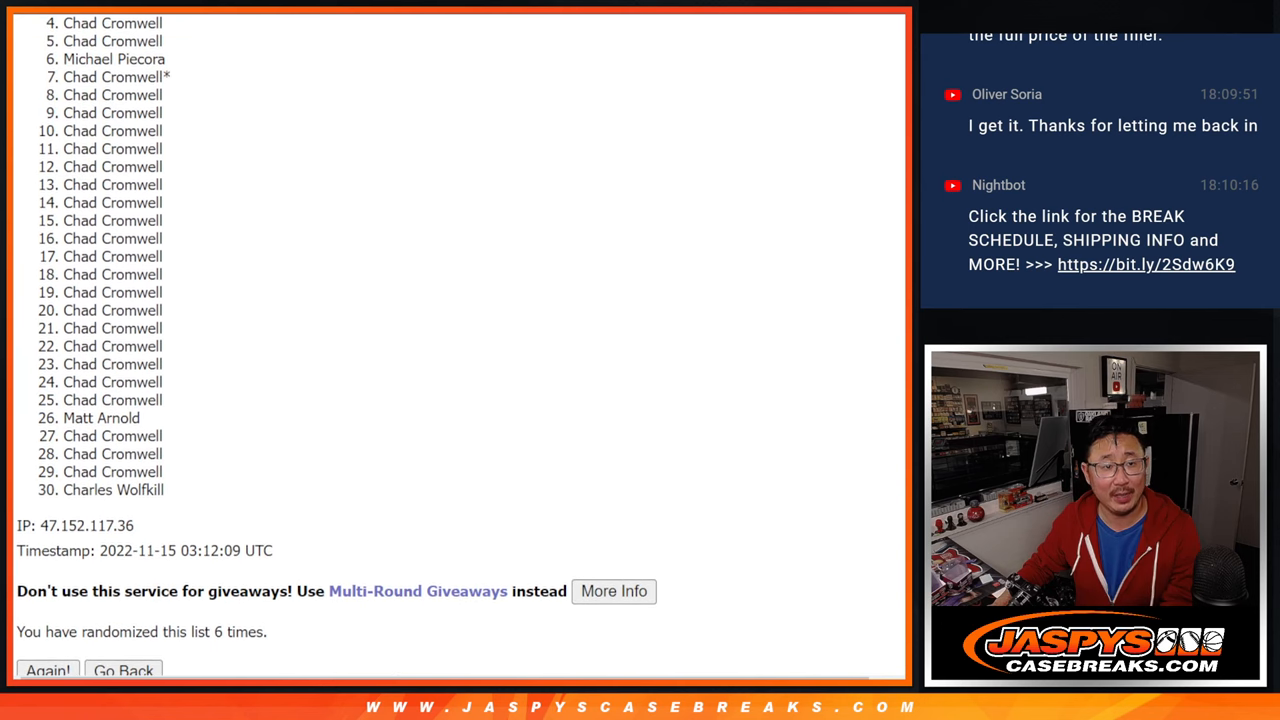
scroll(down, 3)
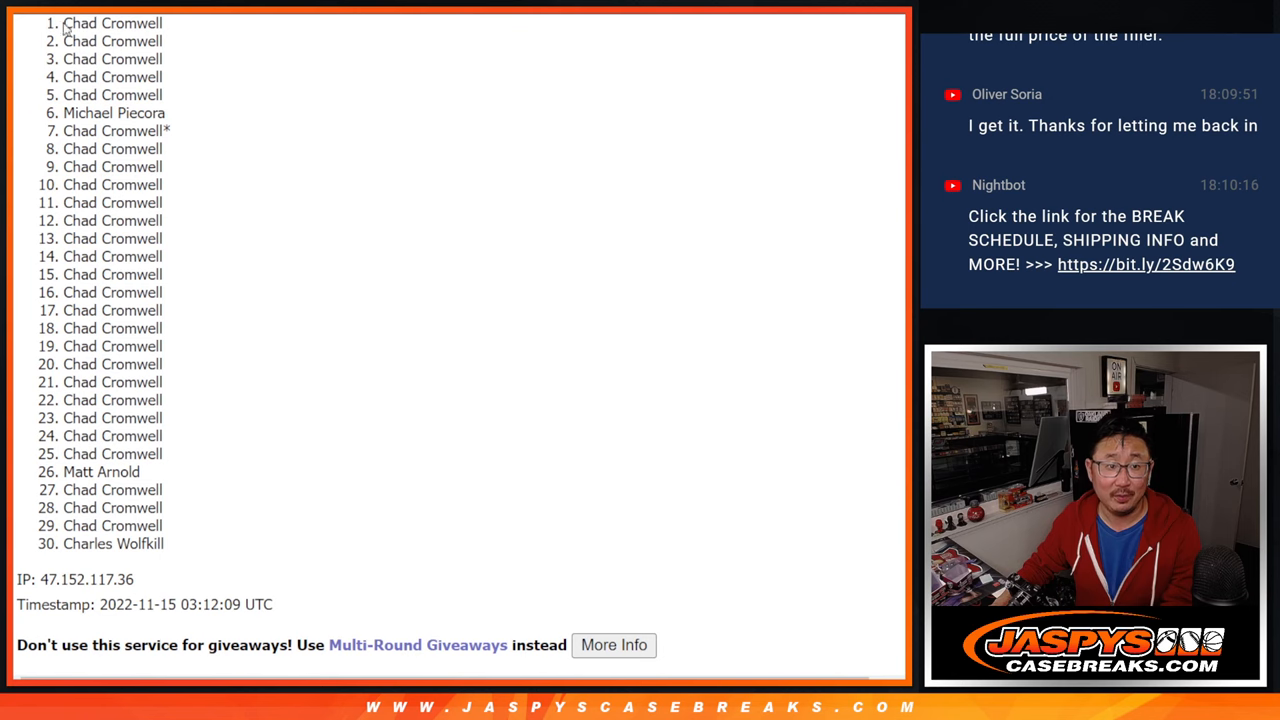
drag(64, 24, 172, 156)
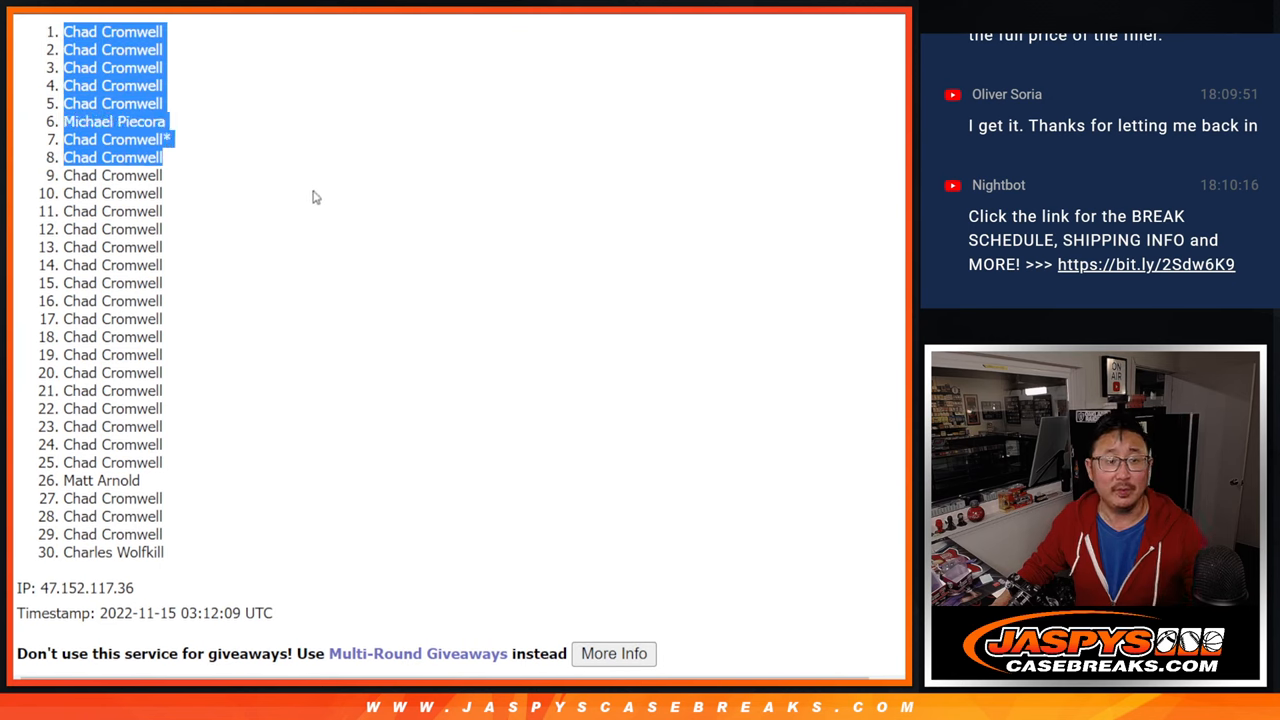
mouse_move(358, 168)
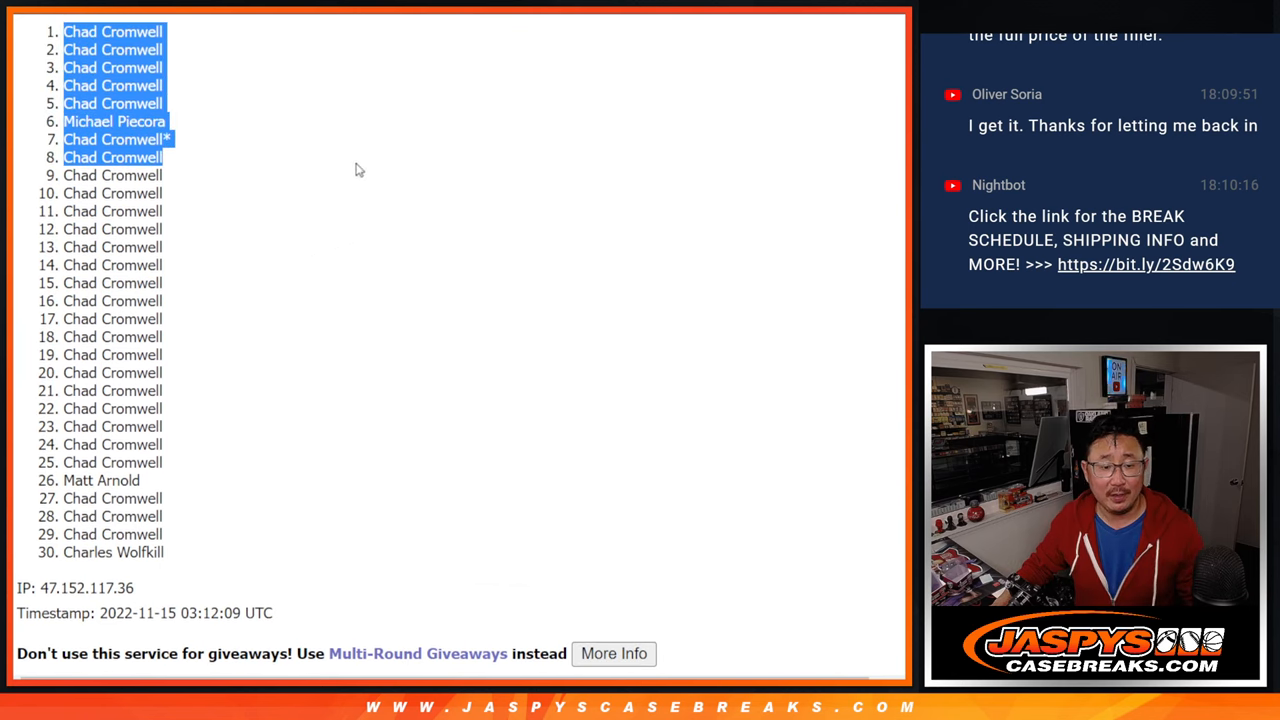